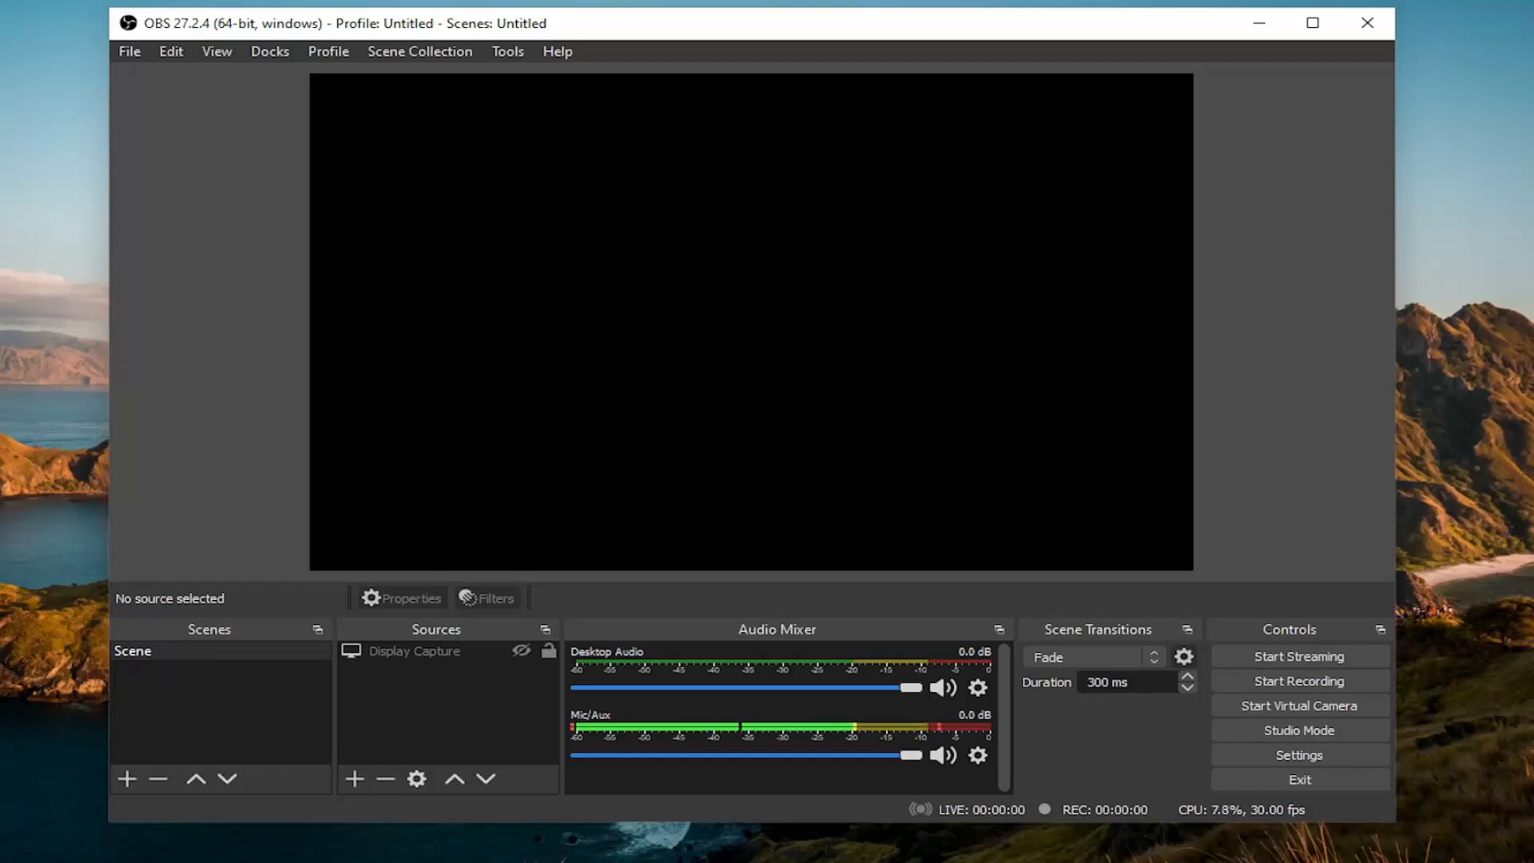
Bring up the OBS Settings window from the File menu
left_click(128, 51)
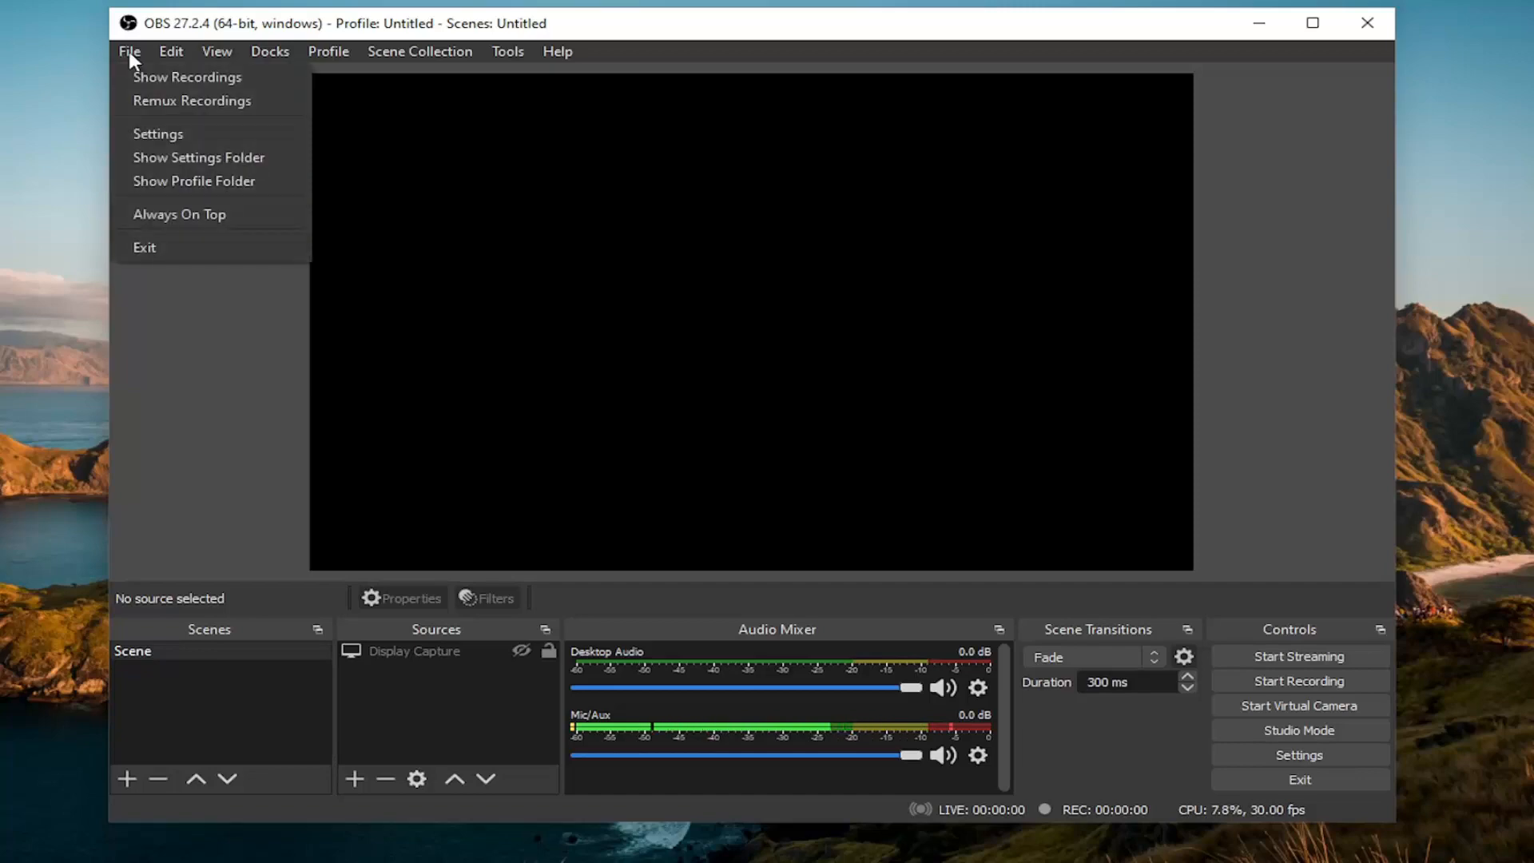
left_click(158, 134)
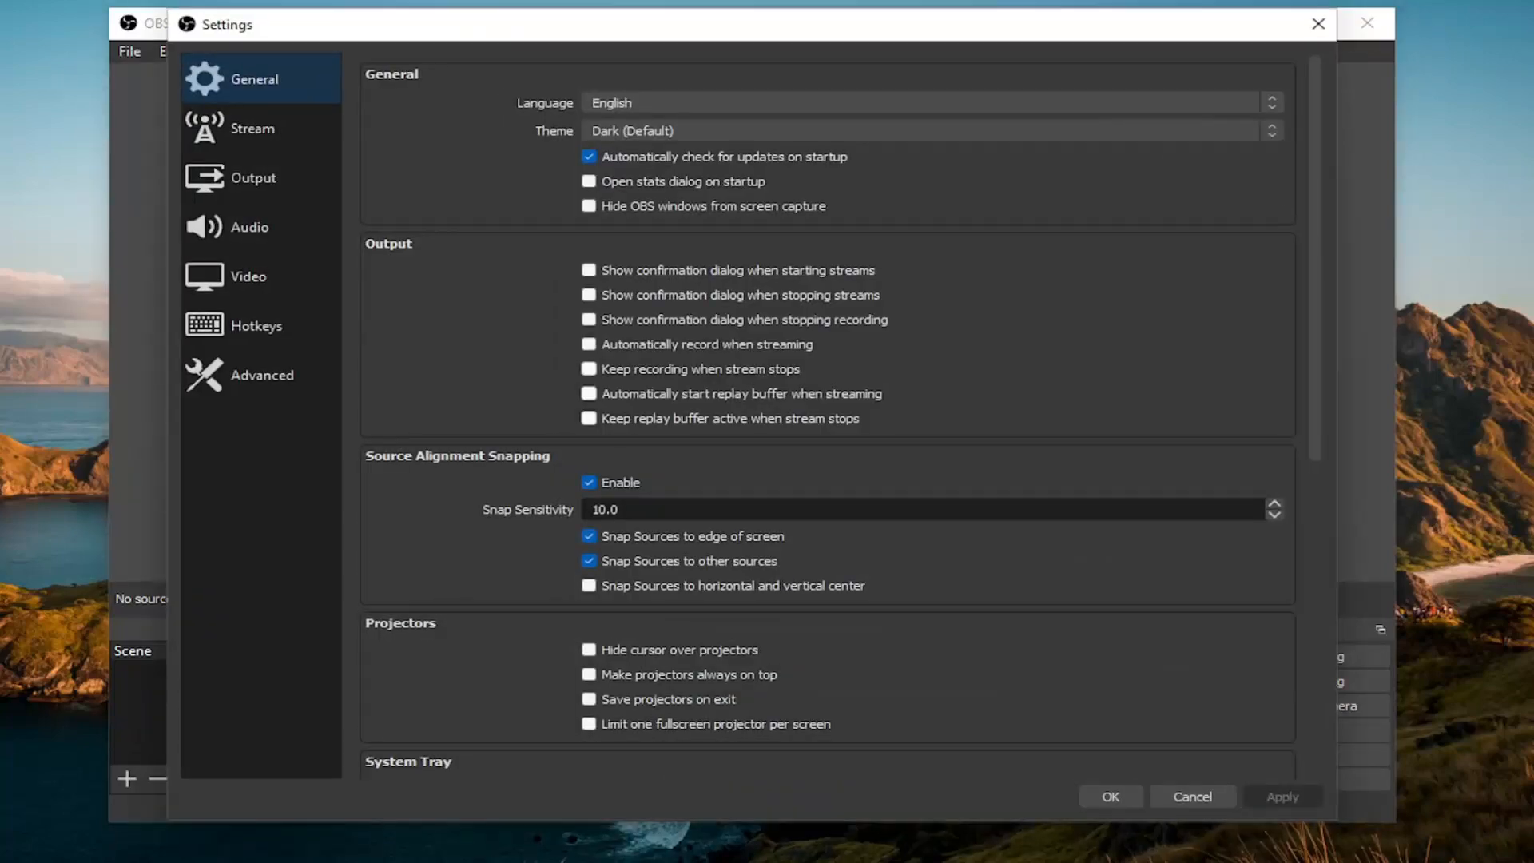
mouse_move(319, 179)
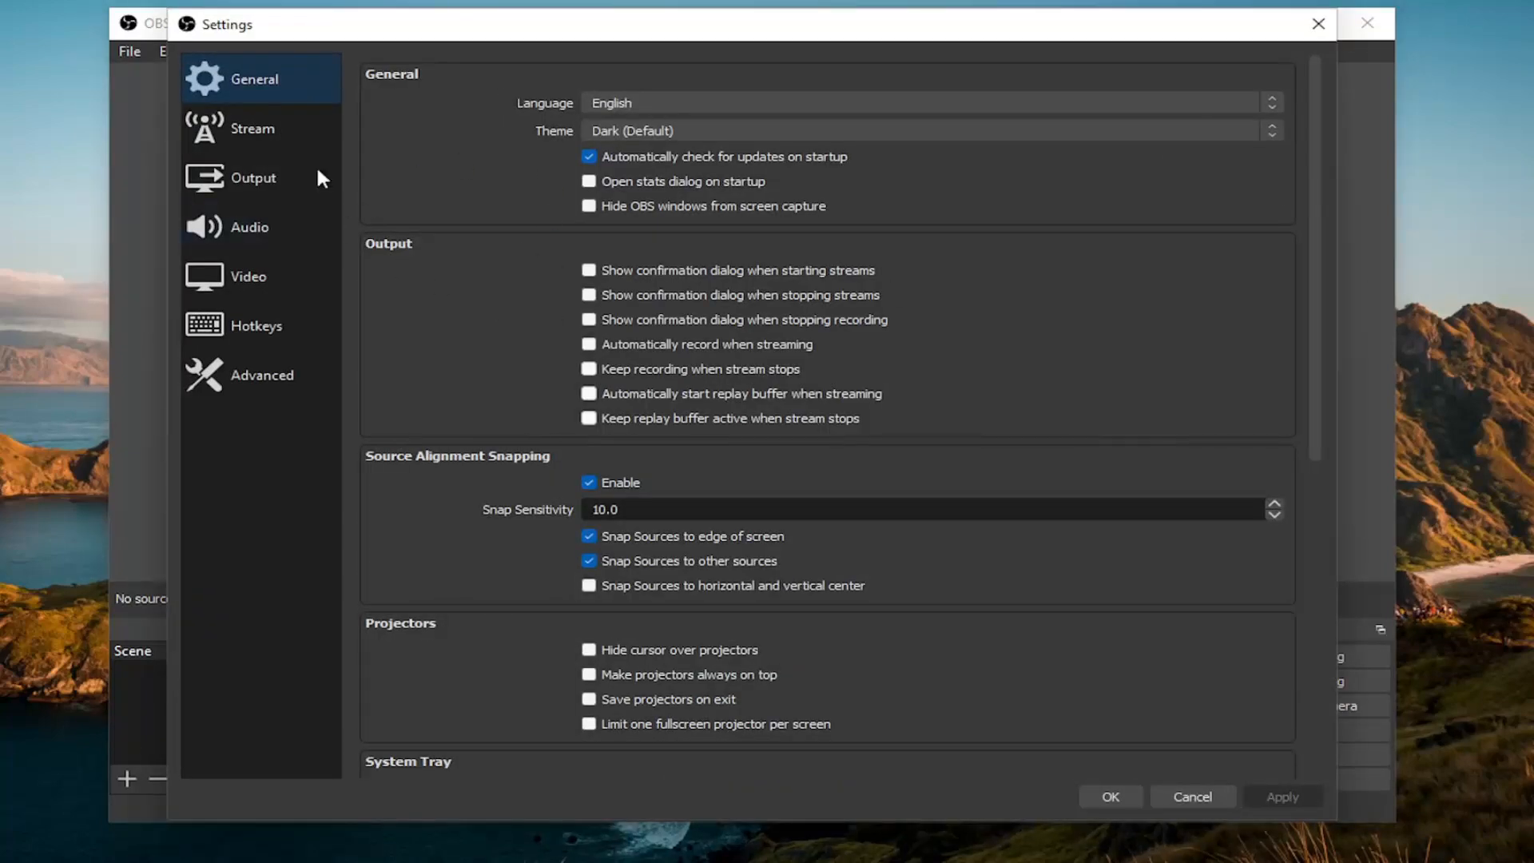
Show the Output settings' Recording Path and start browsing for a different recordings folder
left_click(252, 178)
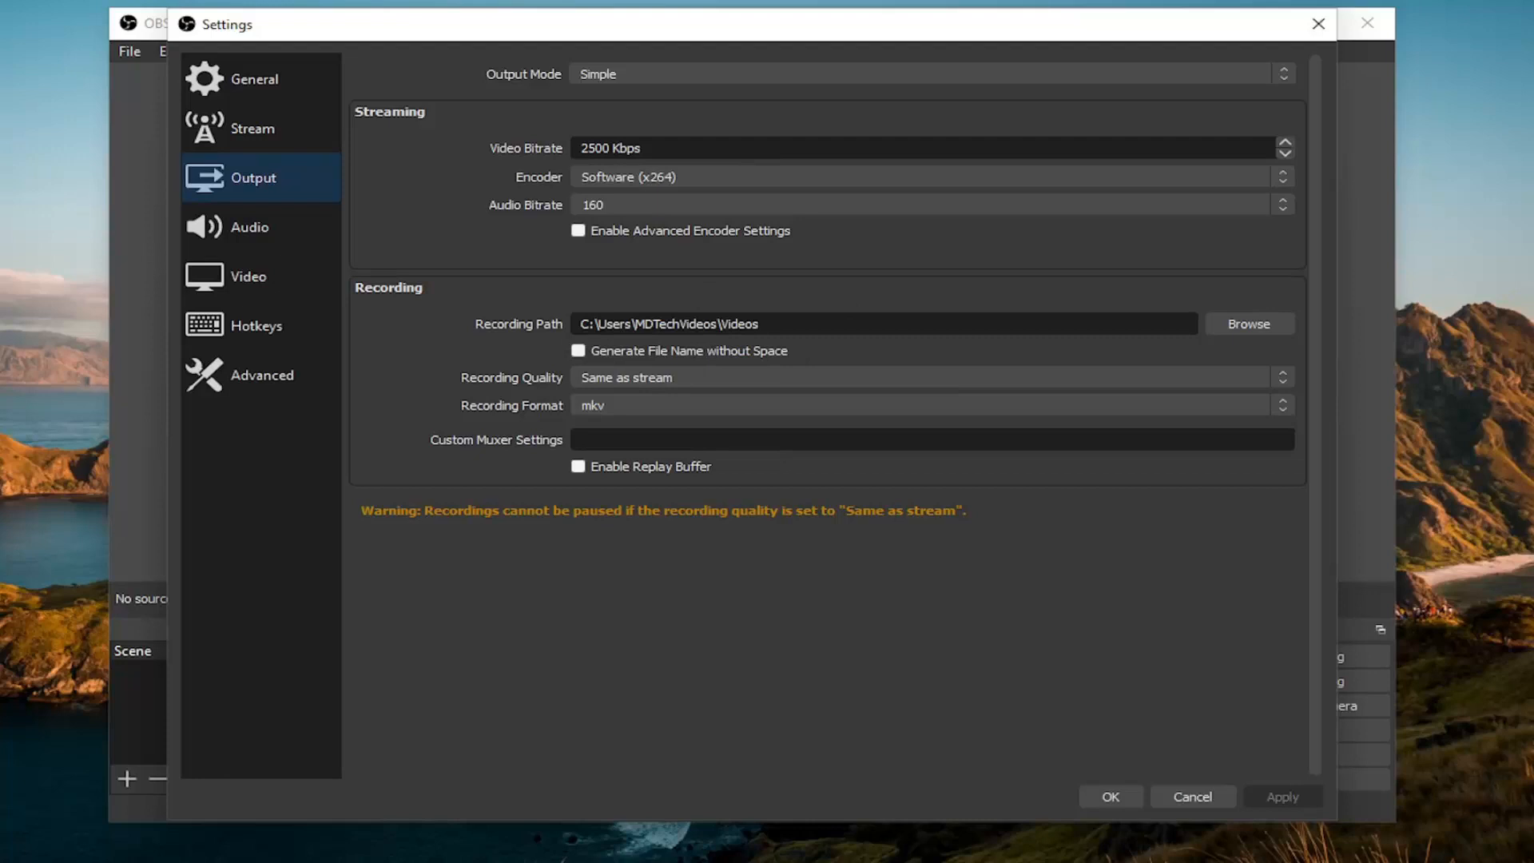
mouse_move(581, 347)
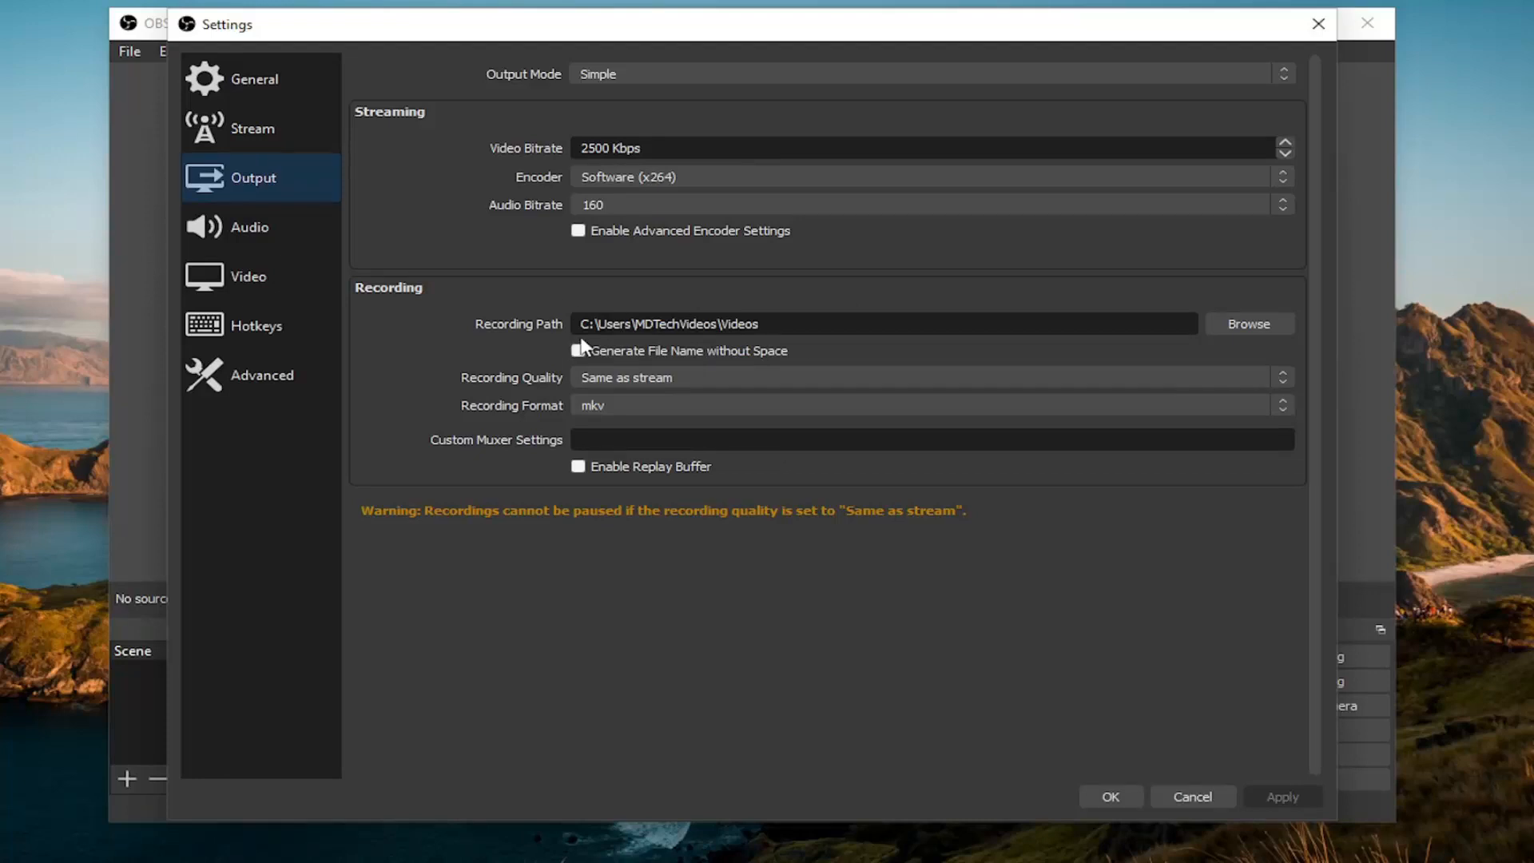
left_click(1248, 324)
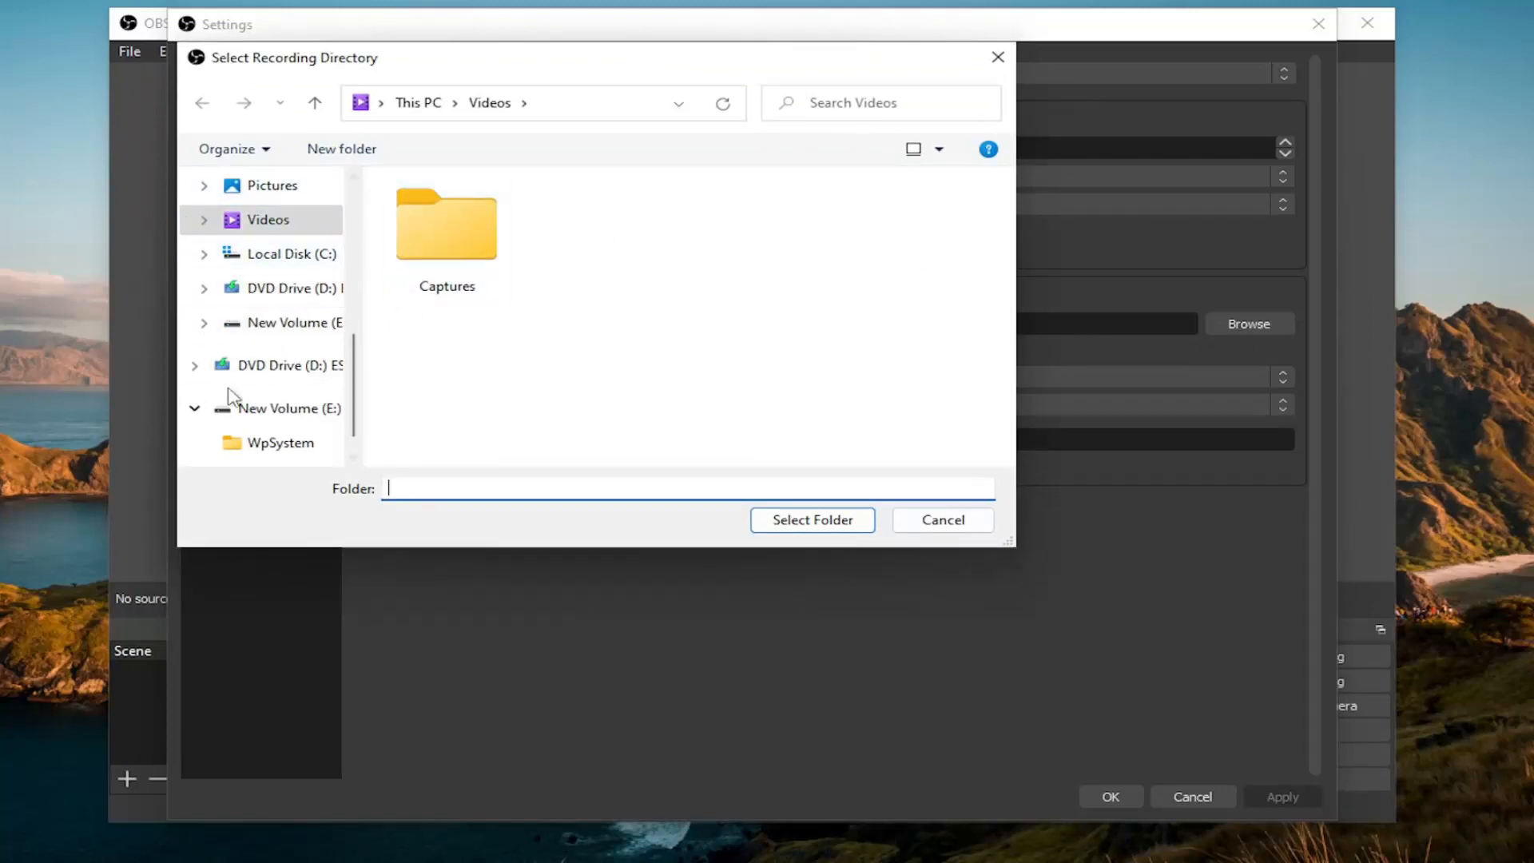
mouse_move(811, 519)
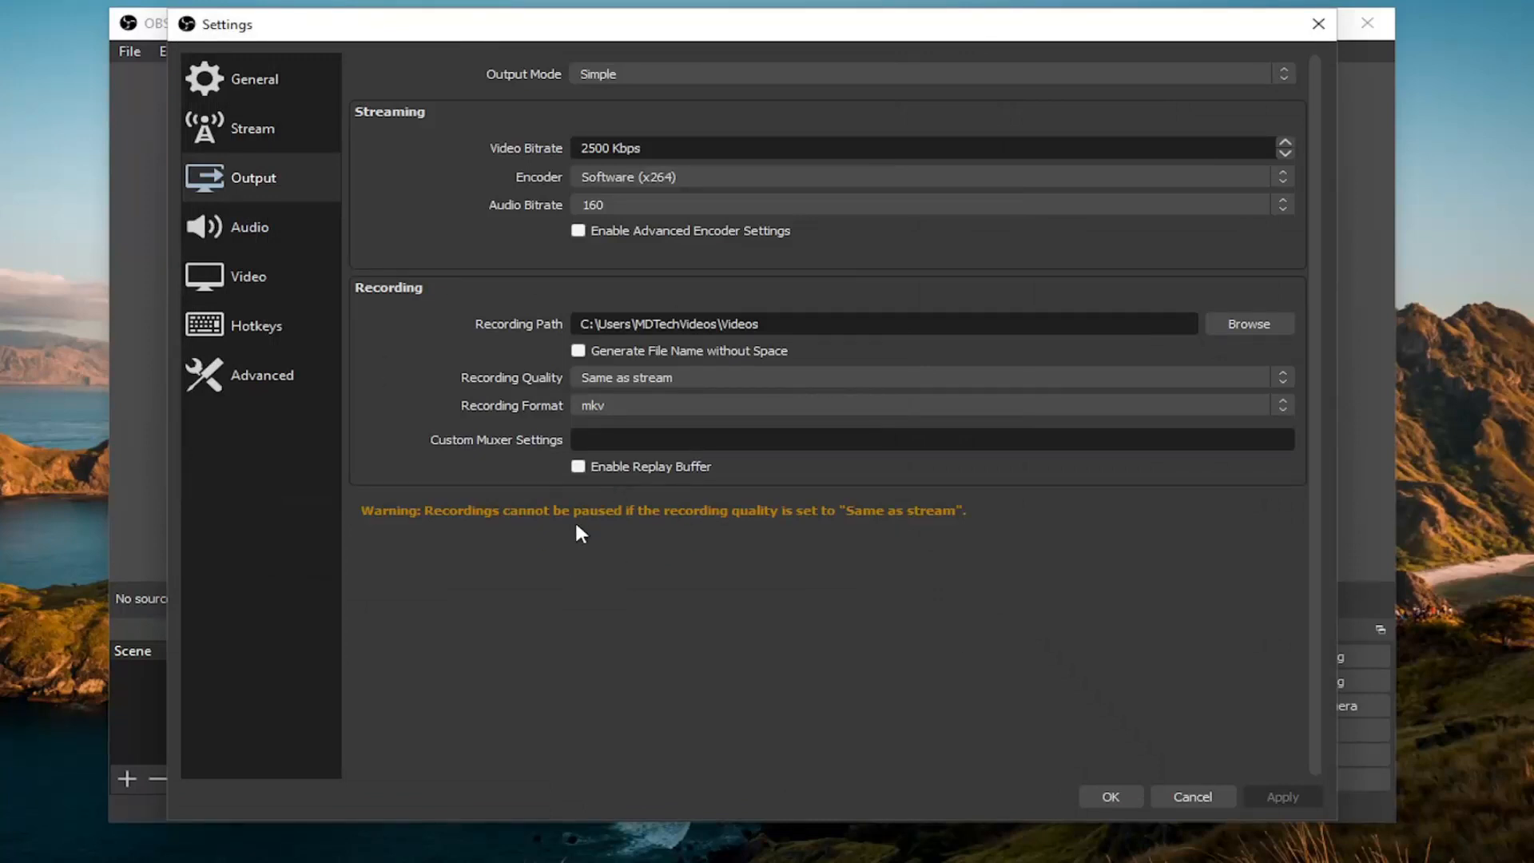
mouse_move(1108, 795)
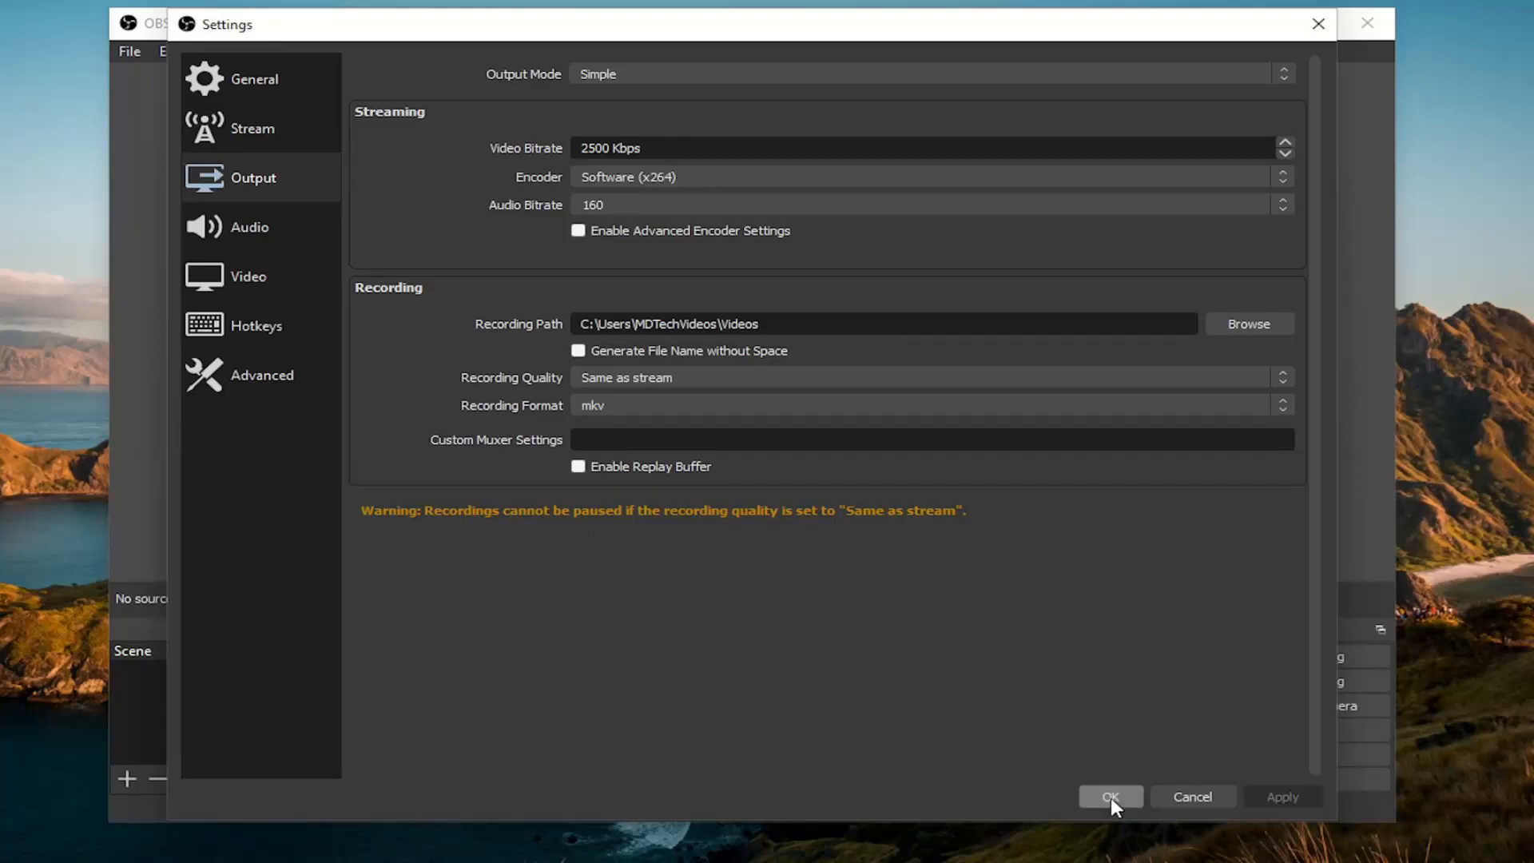
Confirm the settings with OK, keeping the Videos folder as the recording path
left_click(1108, 796)
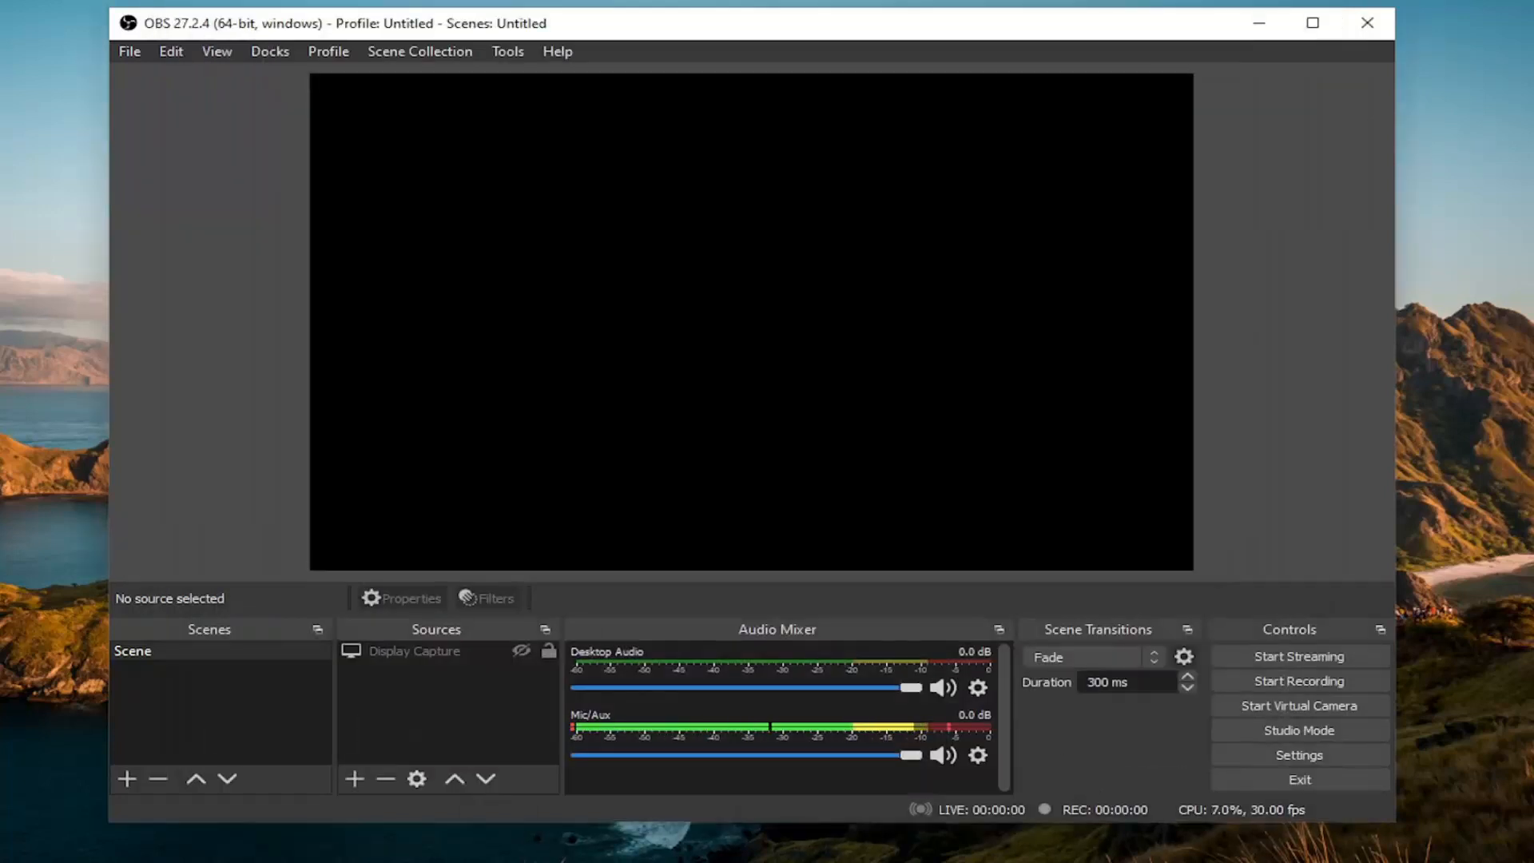